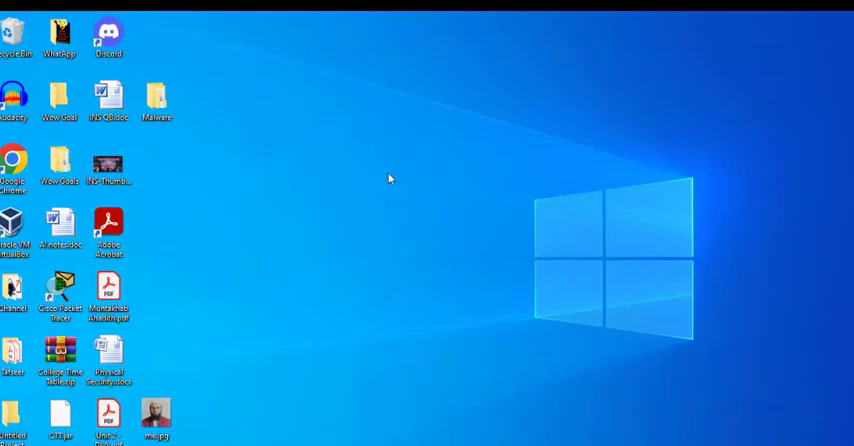
click(14, 170)
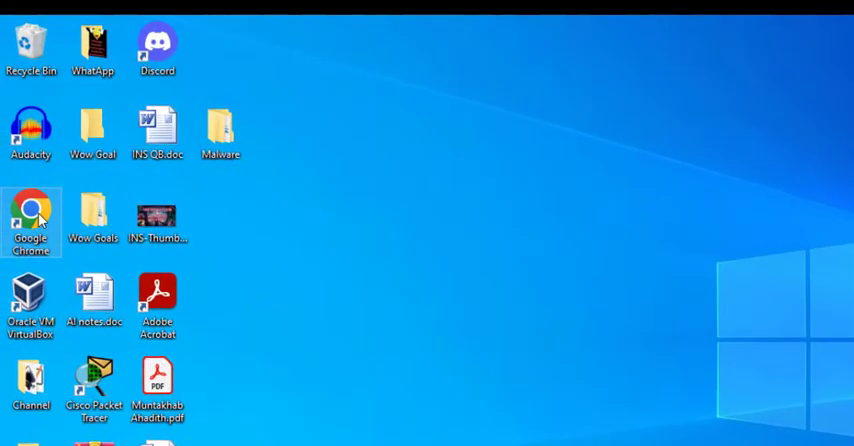
double_click(32, 216)
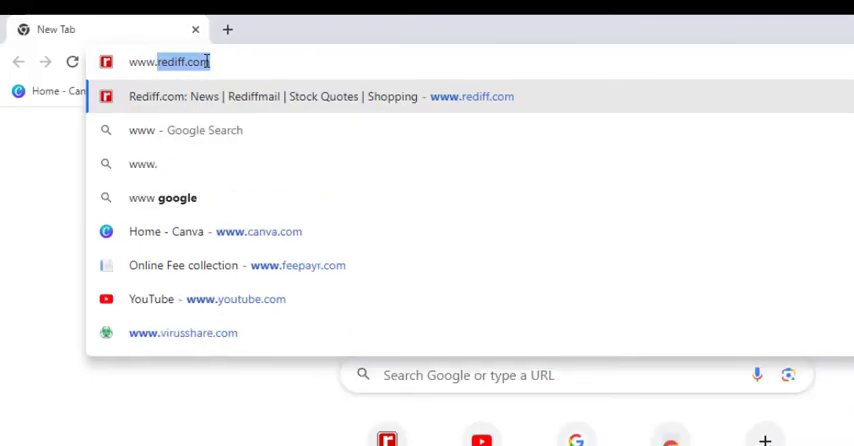
text(www.virusshare.com)
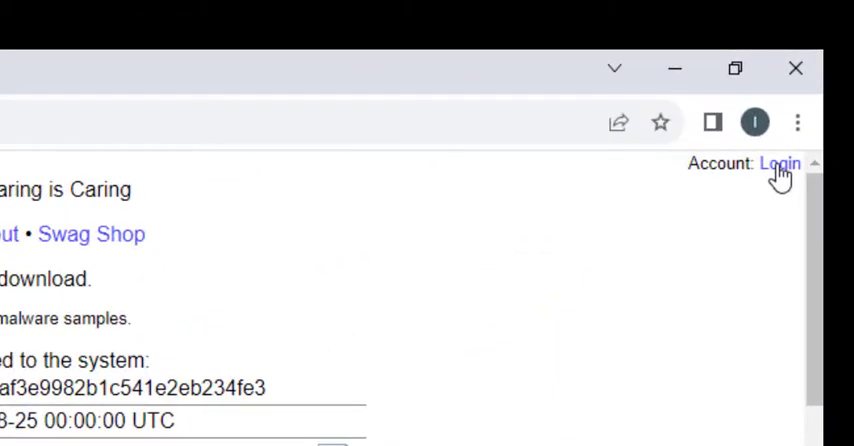
Sign in to VirusShare and scroll to the latest added malware sample report.
click(780, 164)
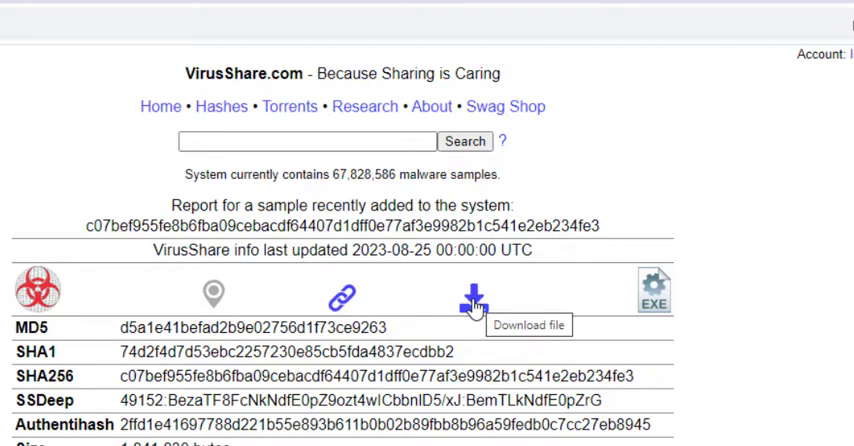
scroll(down, 3)
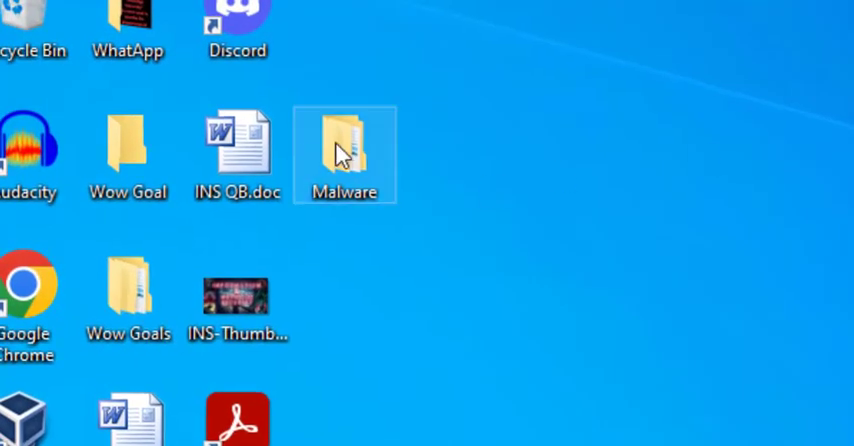
double_click(344, 150)
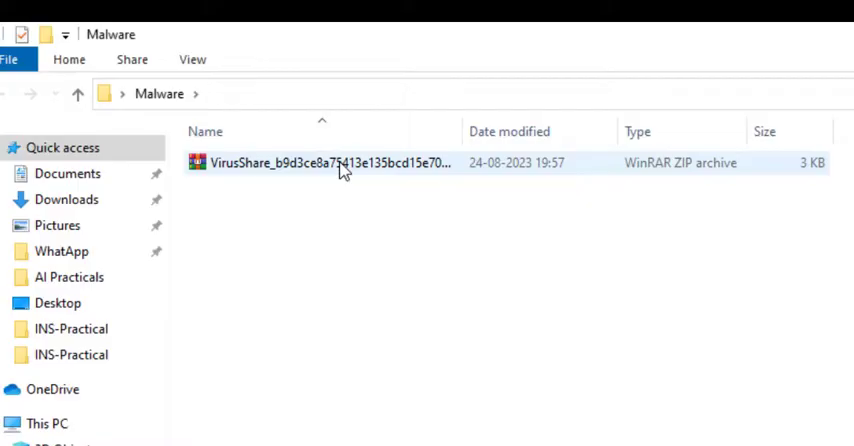
double_click(330, 162)
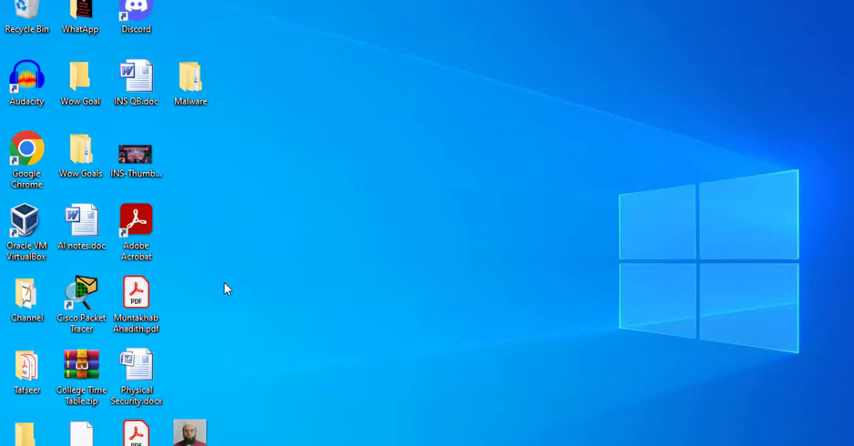
Choose the VirusShare zip from Desktop > Malware as the file to upload for scanning.
click(28, 156)
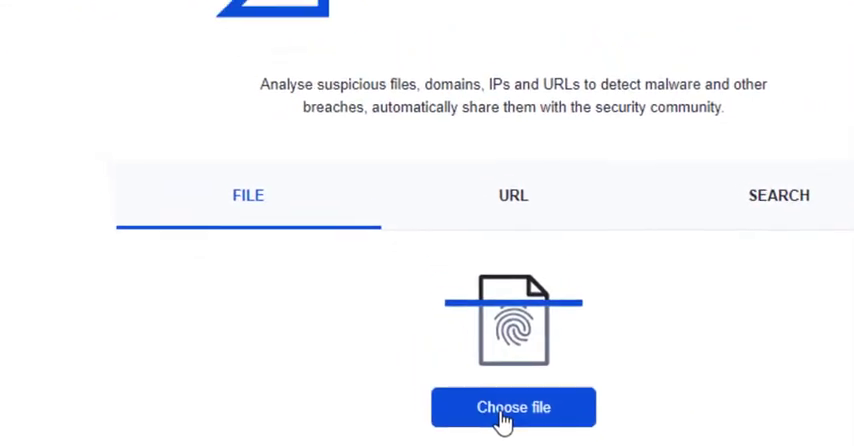
click(512, 408)
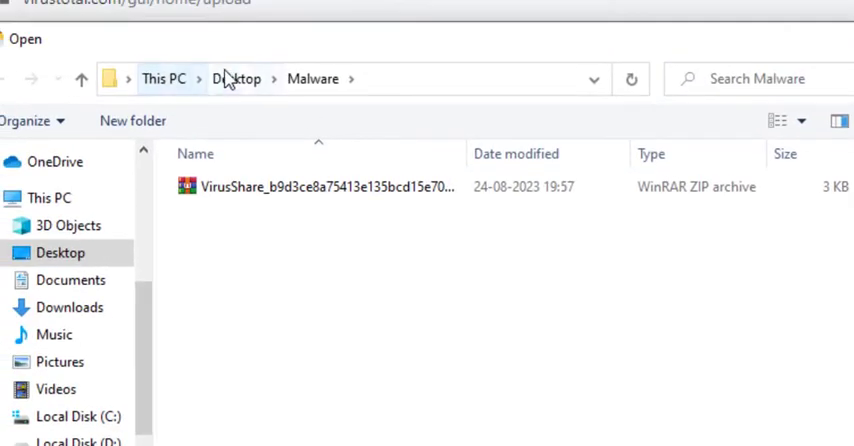
click(236, 80)
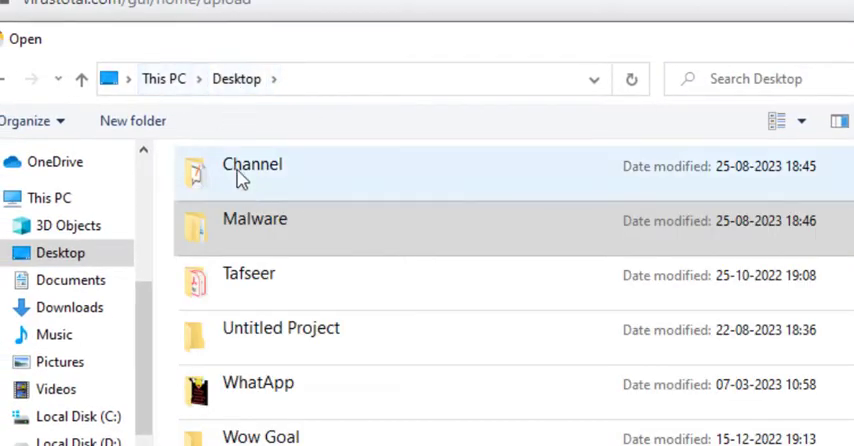
click(256, 220)
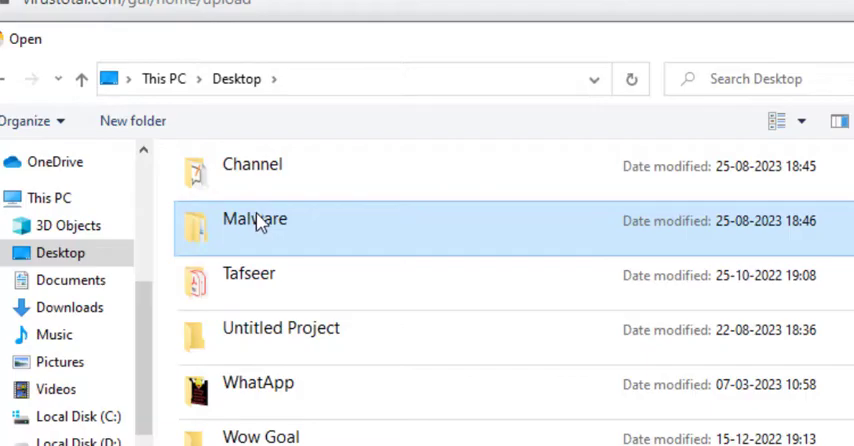
double_click(254, 220)
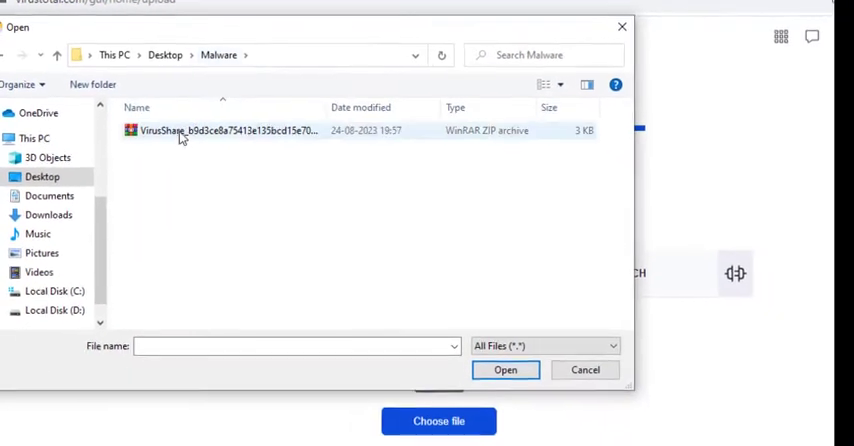
click(224, 130)
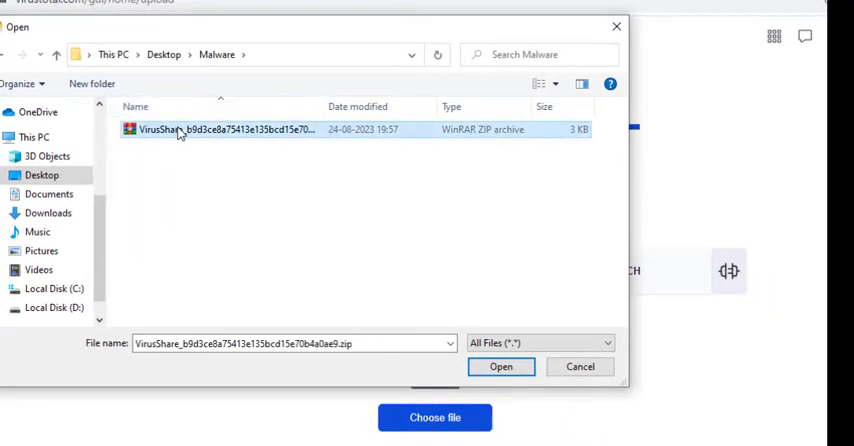
click(500, 366)
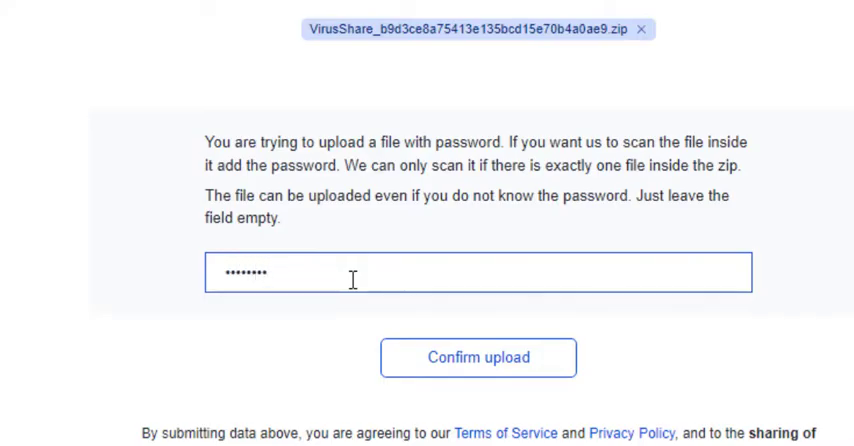
Confirm the zip upload and get the results with 55 of 60 vendors flagging it malicious.
click(476, 356)
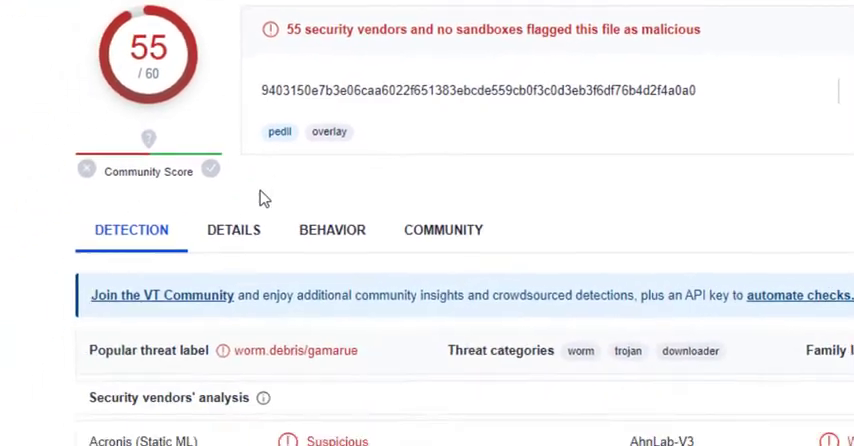
scroll(down, 3)
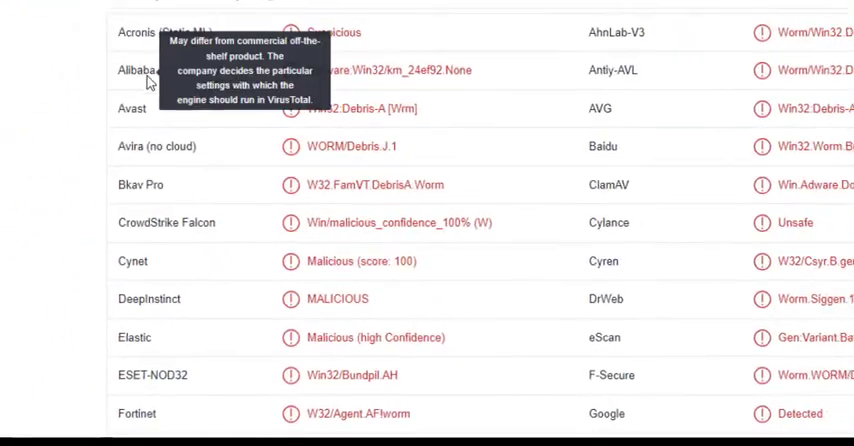
double_click(136, 146)
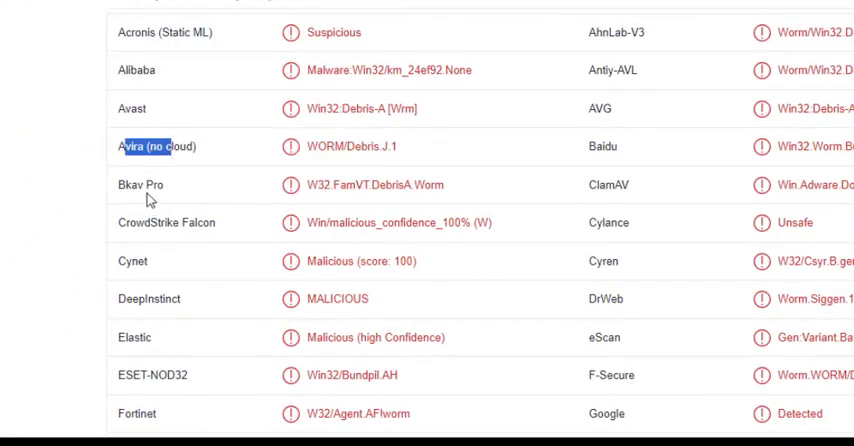
scroll(down, 3)
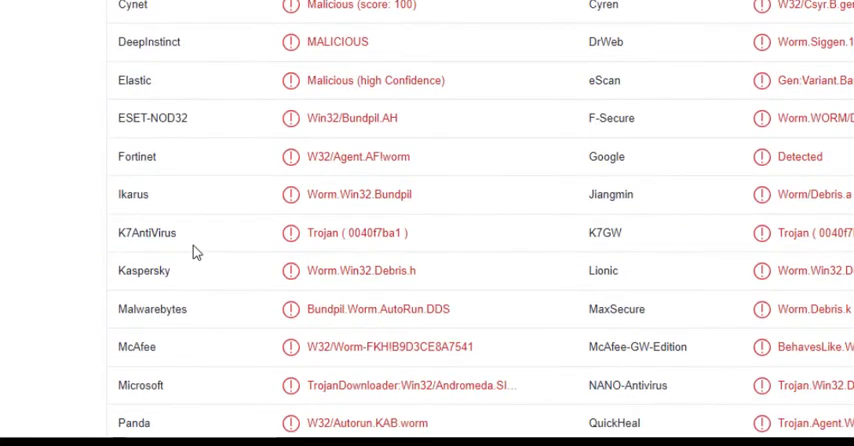
scroll(down, 3)
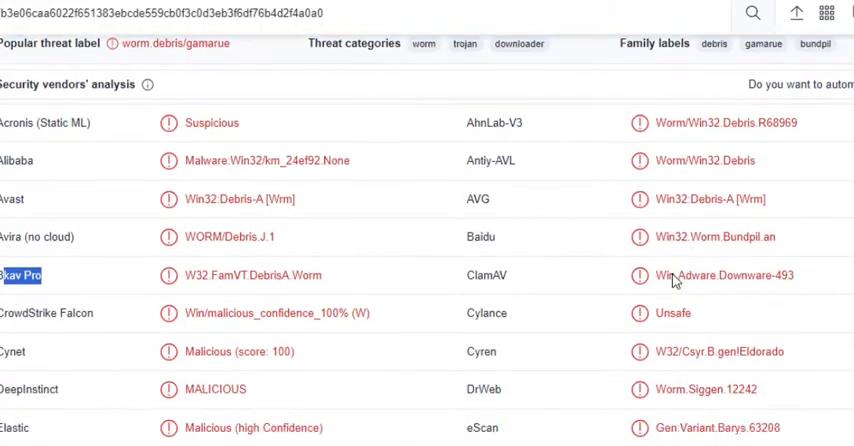
scroll(down, 3)
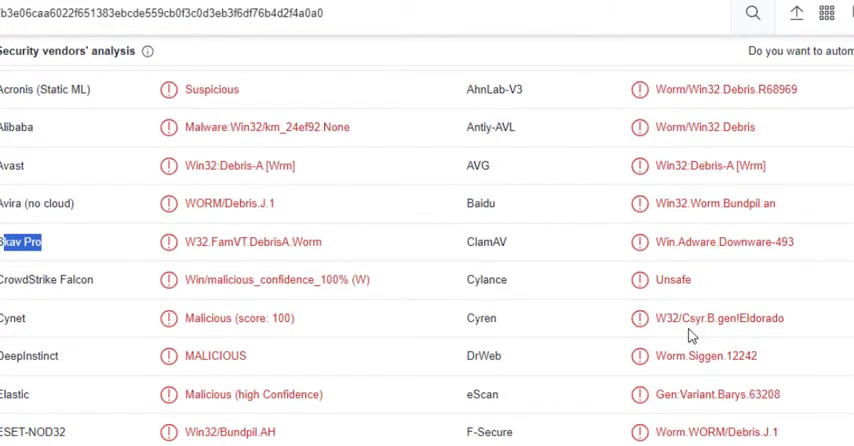
scroll(down, 3)
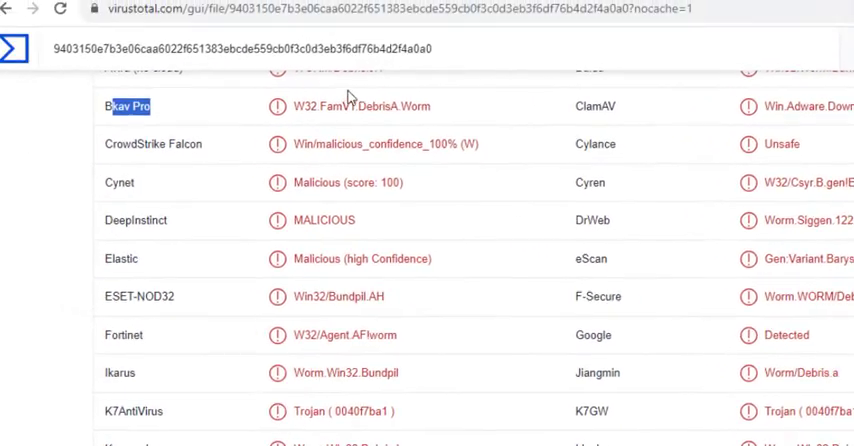
Review the sample's Details tab, scrolling through its file properties.
click(244, 202)
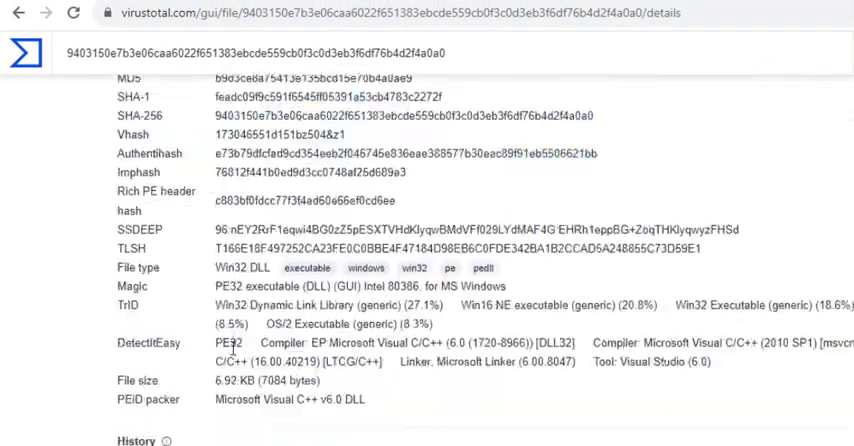
scroll(down, 3)
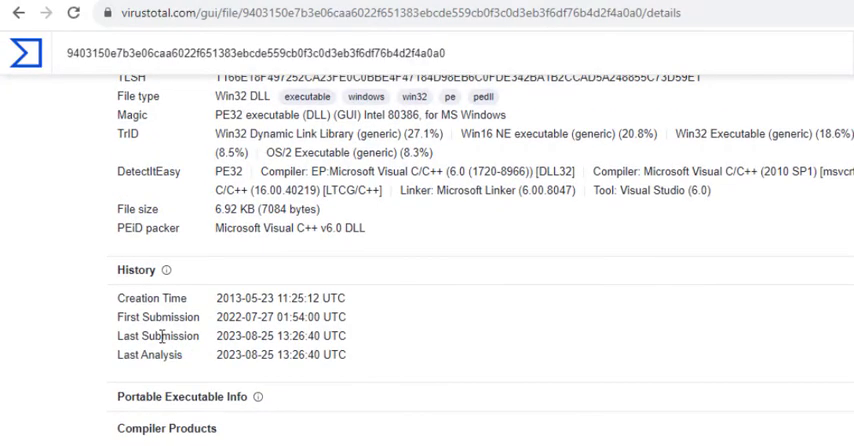
scroll(down, 3)
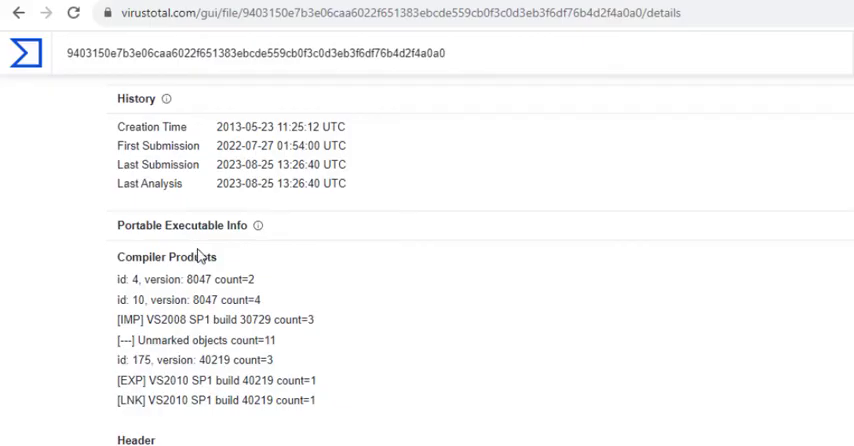
scroll(down, 3)
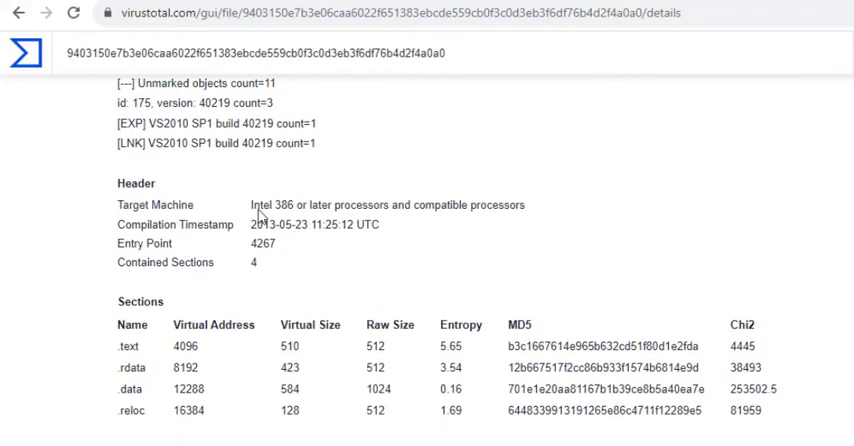
scroll(down, 3)
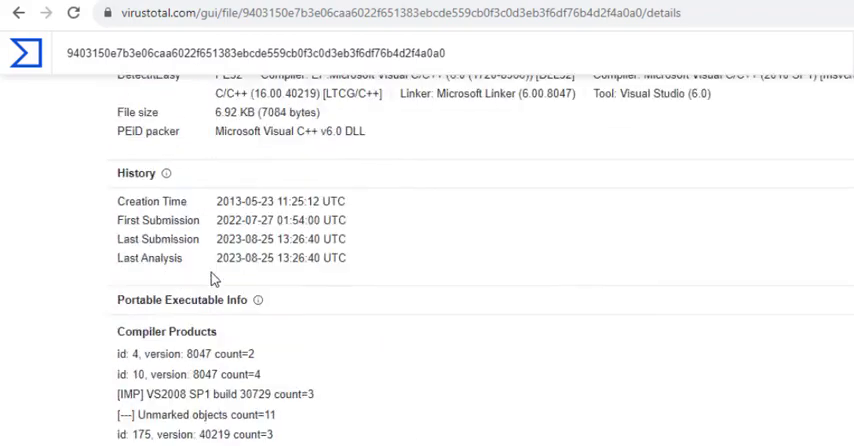
Review the Behavior tab showing two MITRE signatures and no IDS, Sigma or dropped-file findings.
click(328, 200)
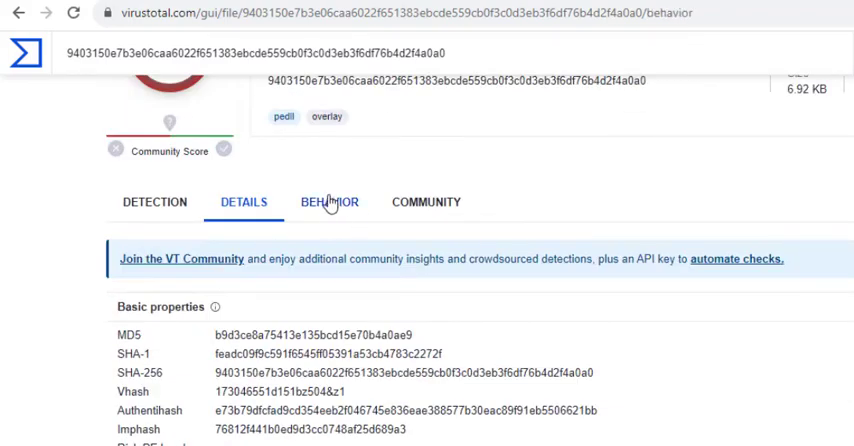
click(328, 200)
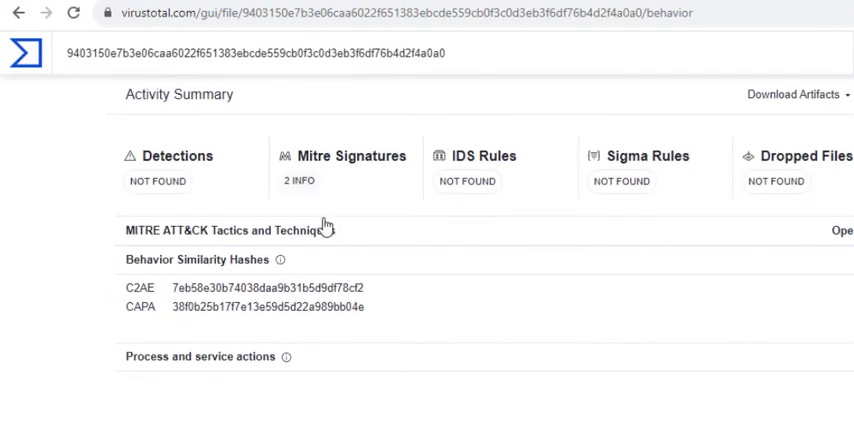
scroll(up, 3)
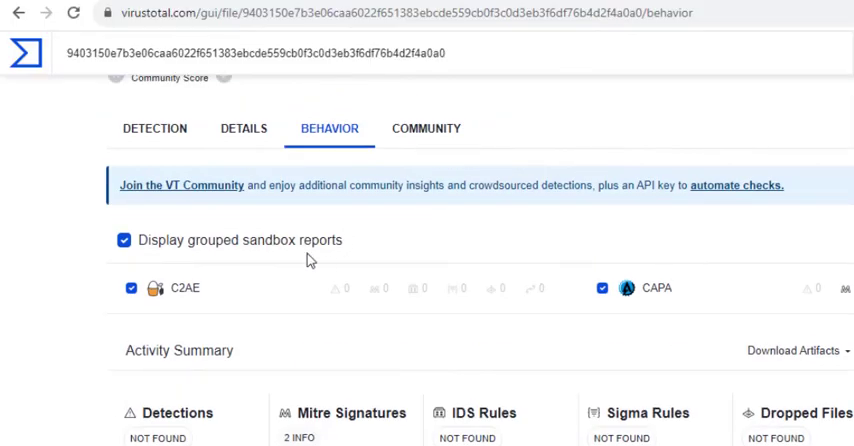
scroll(down, 3)
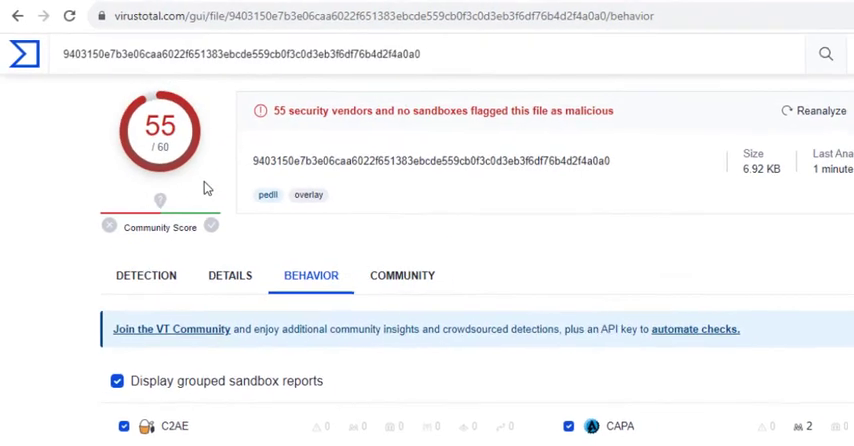